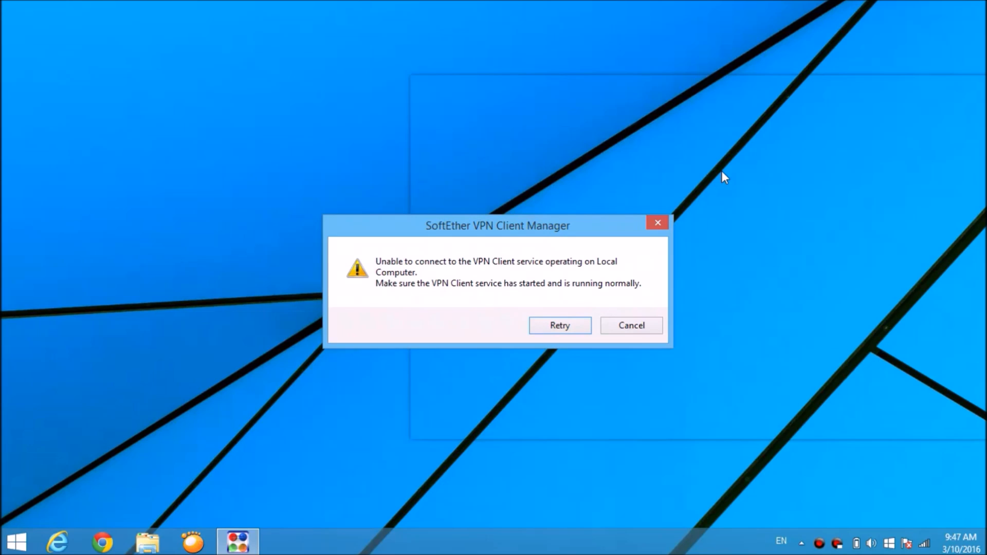
{"action": "mouse_move", "coordinate": [444, 267]}
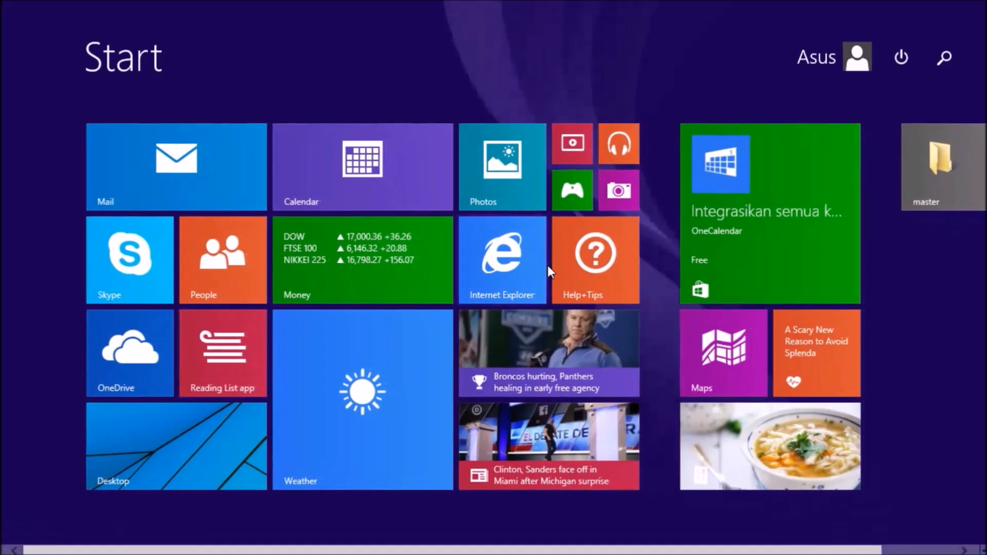
Search the Start screen for 'services' and open Services Running on this Computer
{"action": "left_click", "coordinate": [943, 57]}
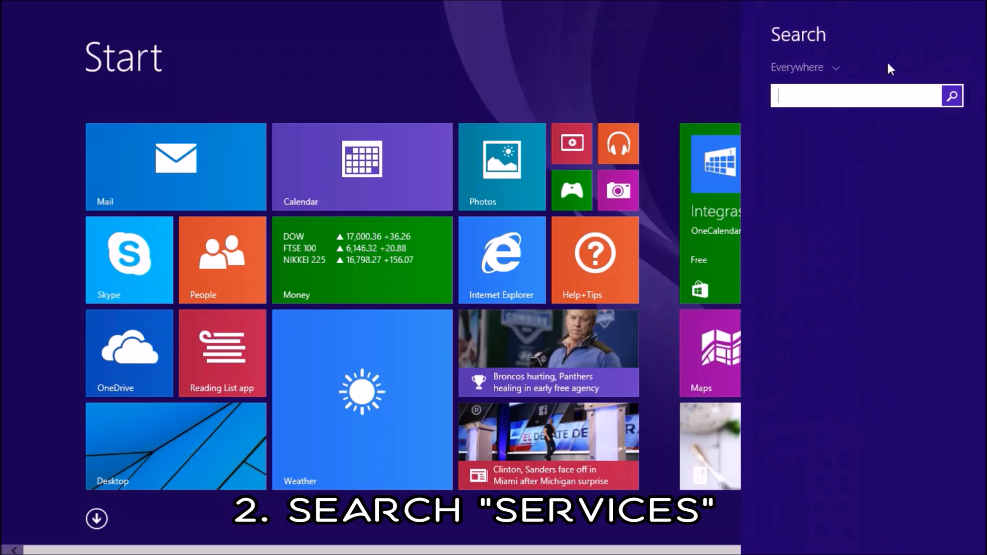
{"action": "type", "text": "services"}
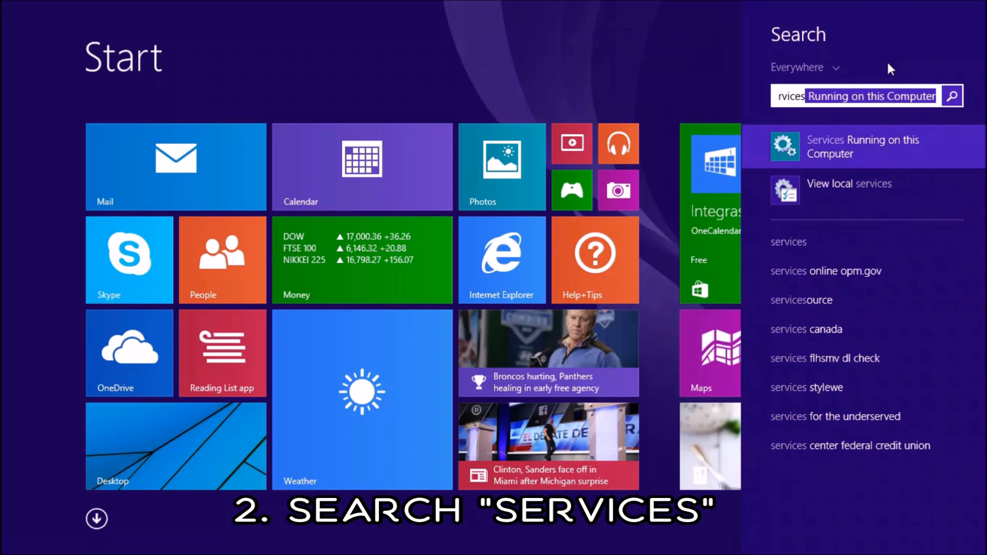
{"action": "mouse_move", "coordinate": [843, 150]}
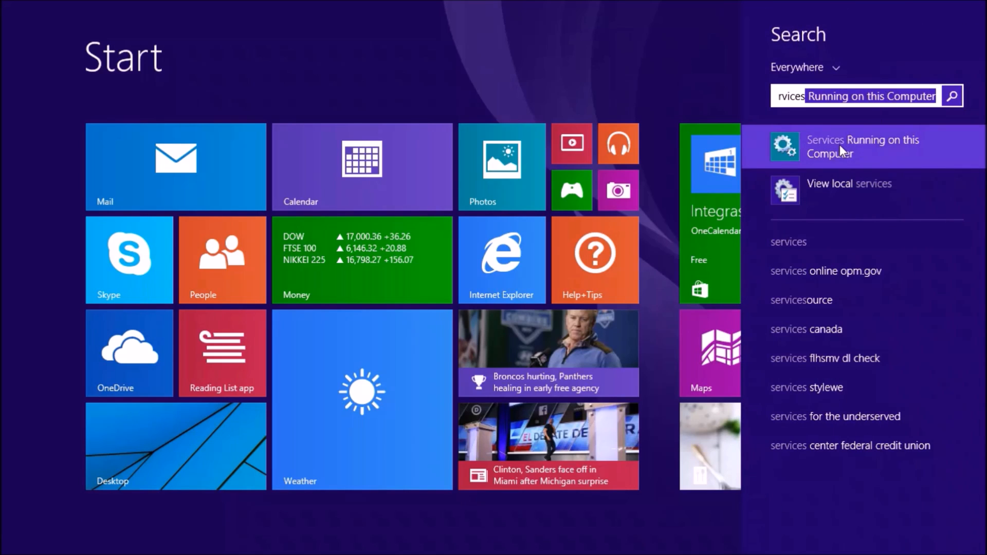
{"action": "left_click", "coordinate": [863, 146]}
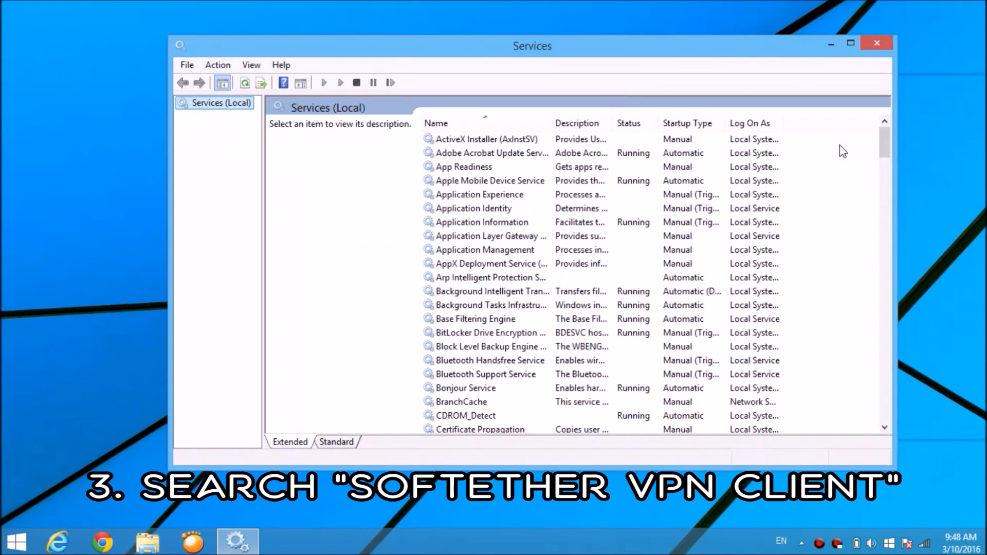
Scroll the services list down to the SoftEther VPN Client entry
{"action": "left_click_drag", "start_coordinate": [532, 46], "coordinate": [479, 37]}
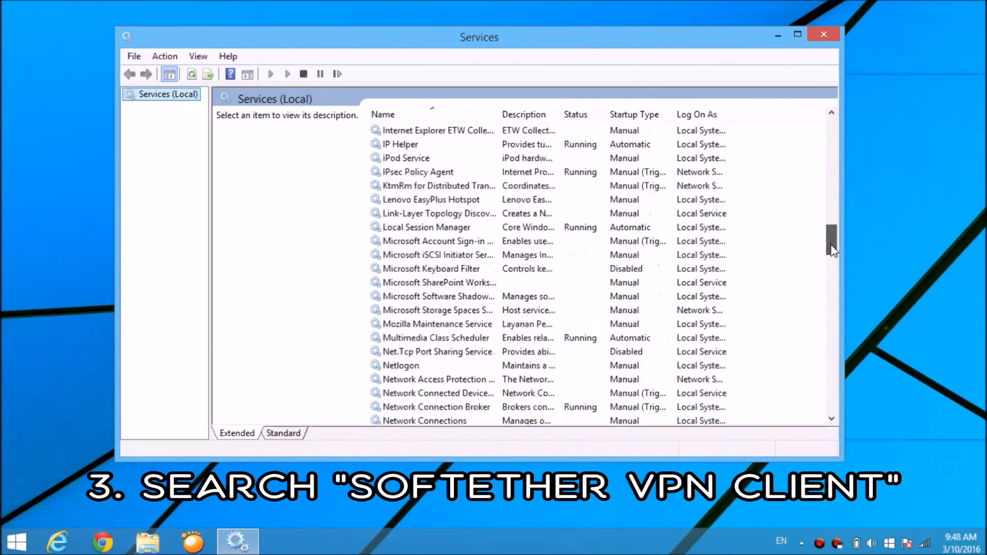
{"action": "scroll", "scroll_direction": "down", "scroll_amount": 3}
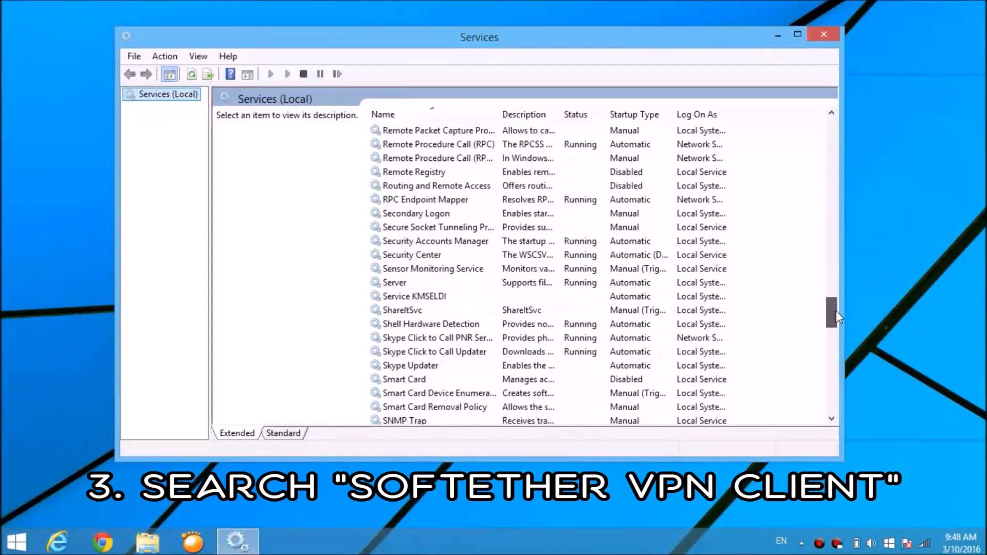
{"action": "scroll", "scroll_direction": "down", "scroll_amount": 3}
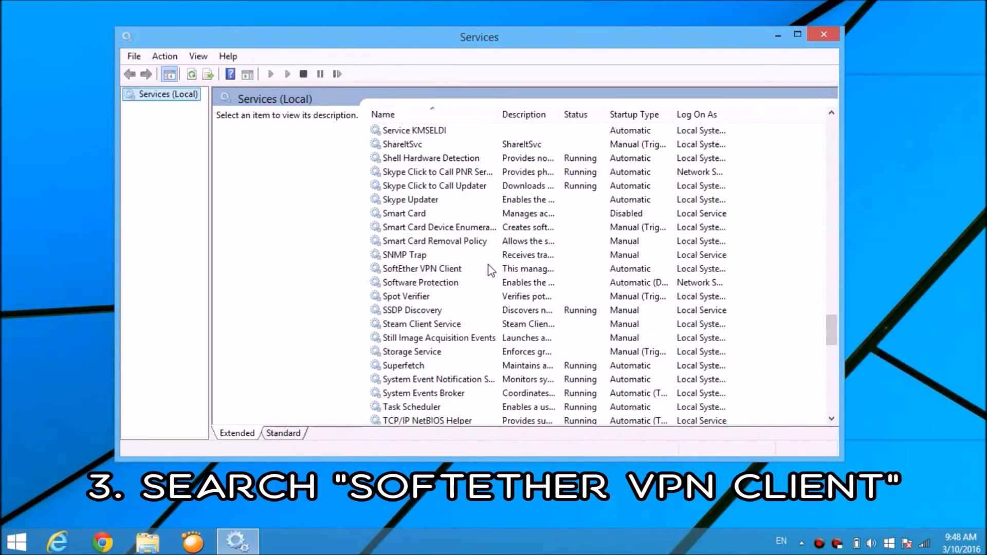
Select SoftEther VPN Client and start it from the toolbar
{"action": "left_click", "coordinate": [421, 269]}
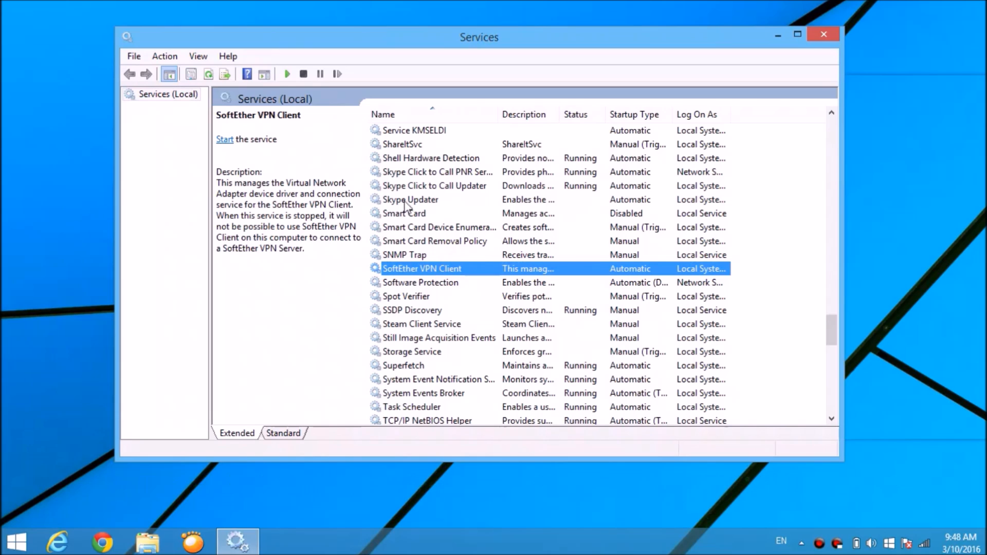
{"action": "mouse_move", "coordinate": [315, 98]}
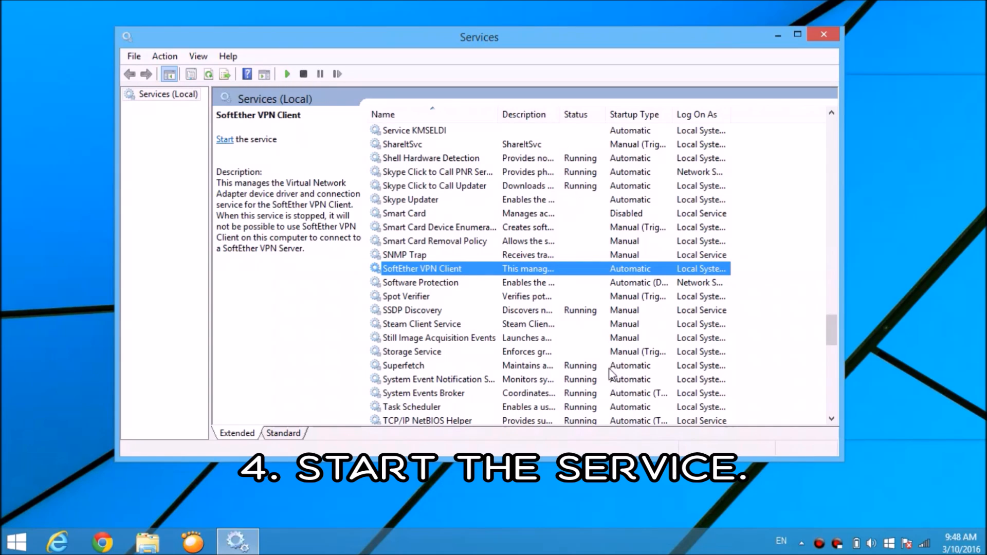
{"action": "mouse_move", "coordinate": [306, 95]}
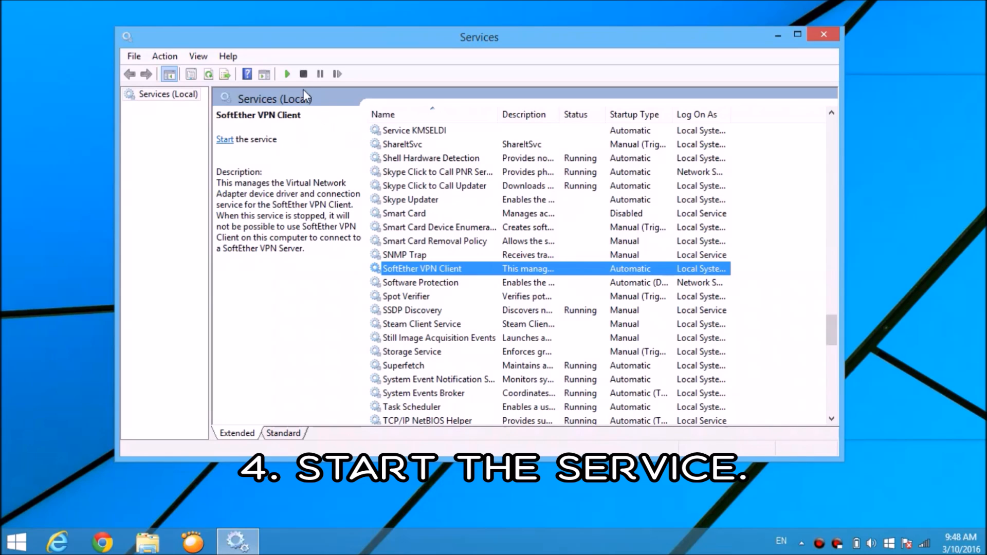
{"action": "mouse_move", "coordinate": [287, 74]}
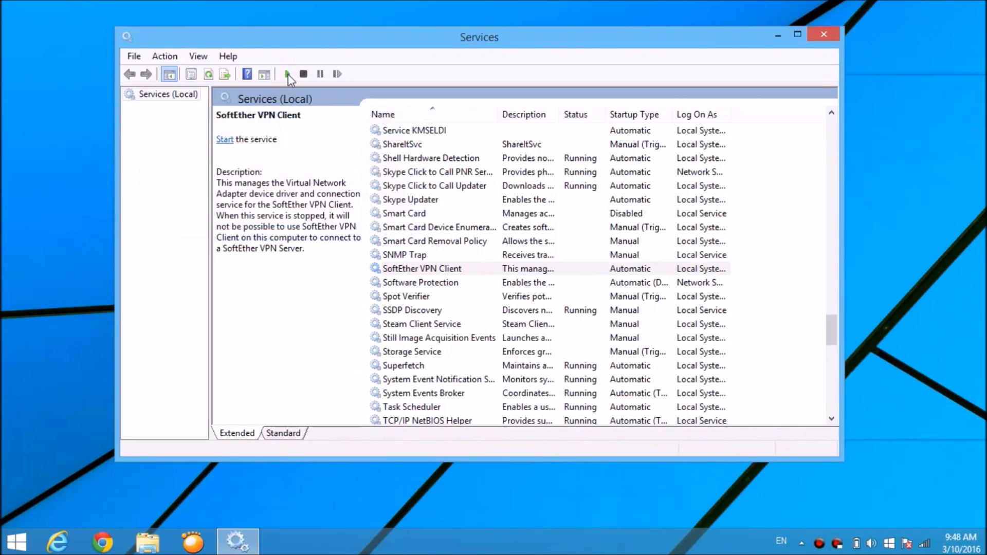
{"action": "left_click", "coordinate": [287, 73]}
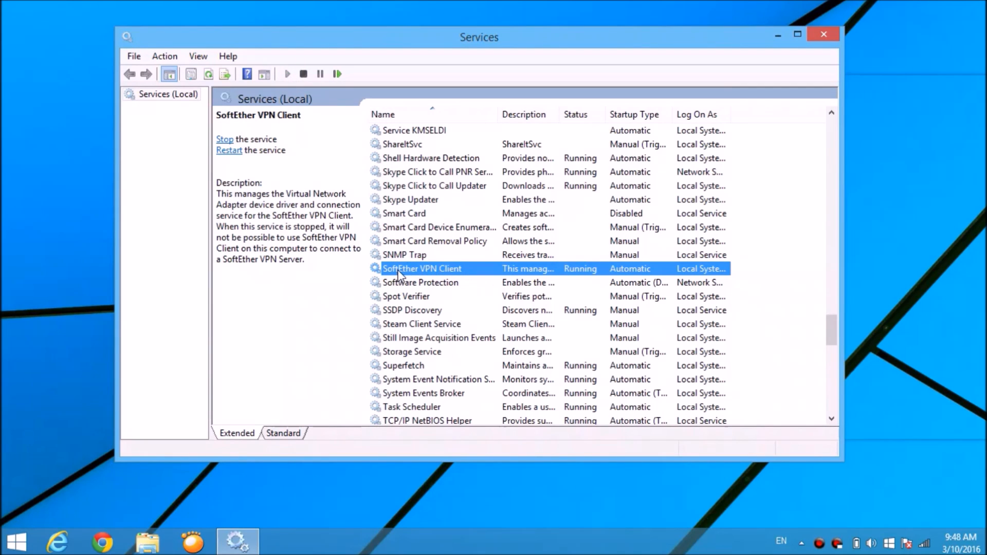
{"action": "mouse_move", "coordinate": [634, 211]}
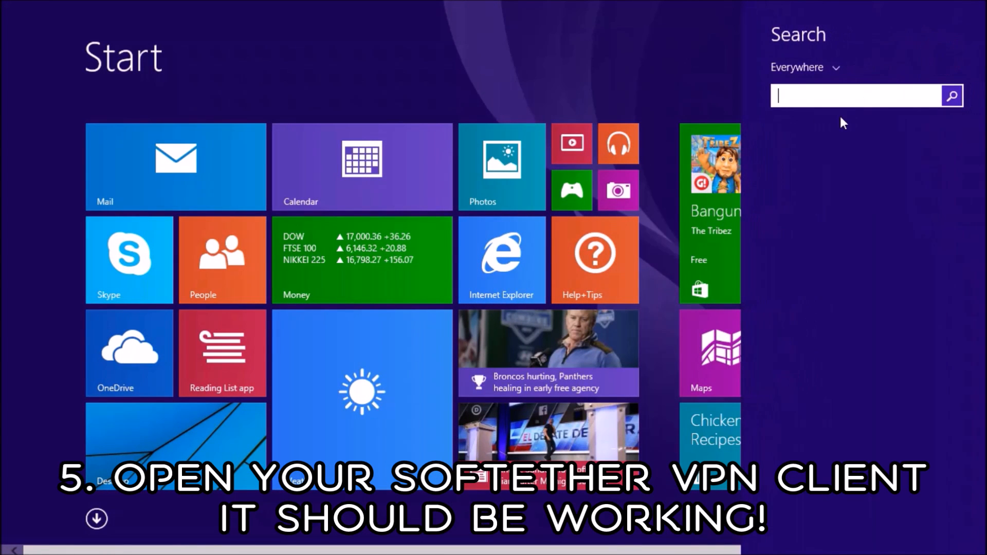
Search 'soft' on the Start screen and launch SoftEther VPN Client Manager
{"action": "type", "text": "softEther VPN Client Manager"}
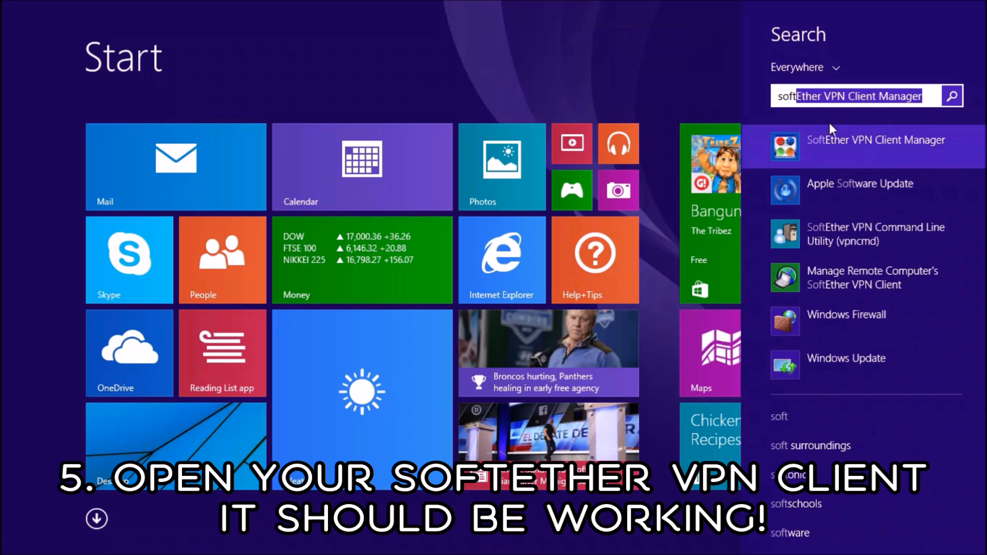
{"action": "left_click", "coordinate": [875, 140]}
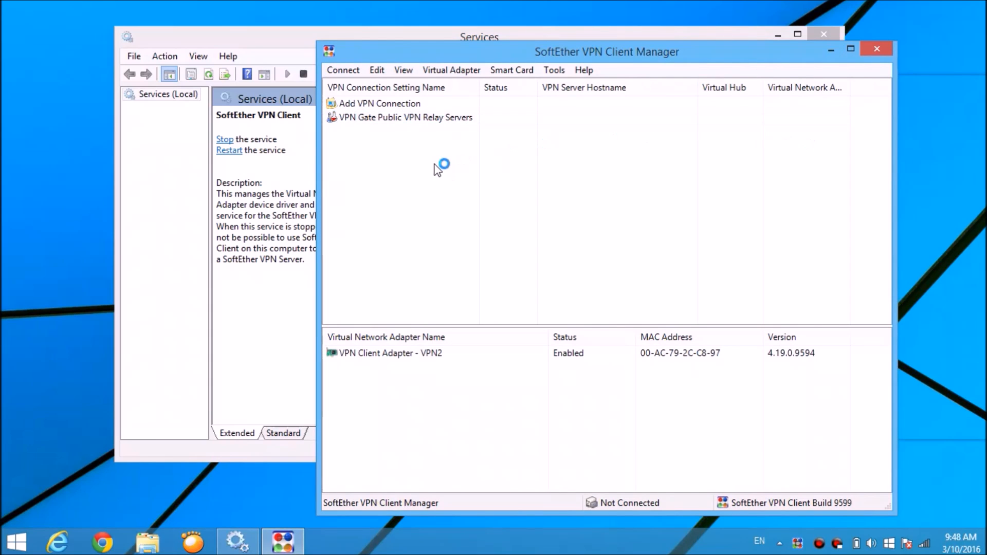
Open VPN Gate Public VPN Relay Servers and connect to a server using UDP
{"action": "left_click", "coordinate": [407, 117]}
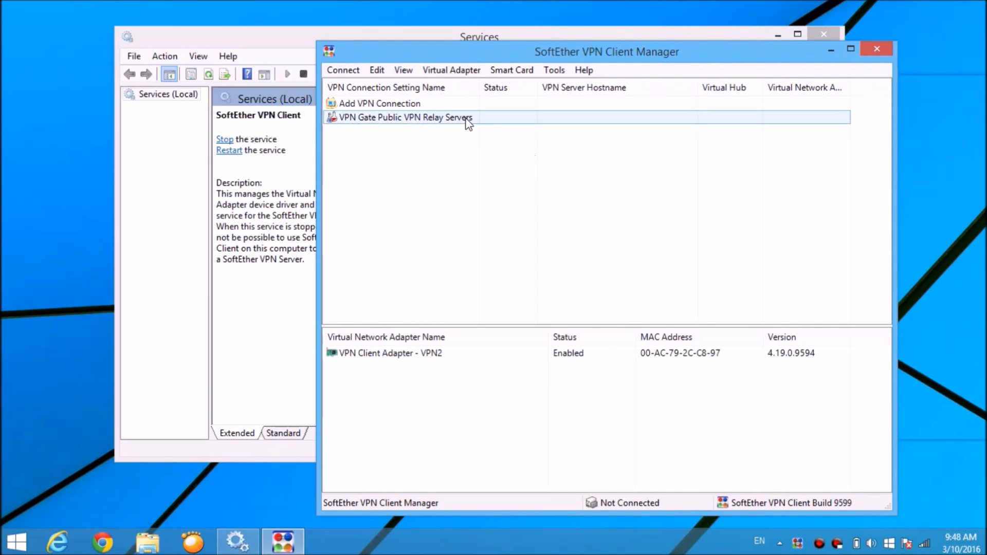
{"action": "double_click", "coordinate": [404, 118]}
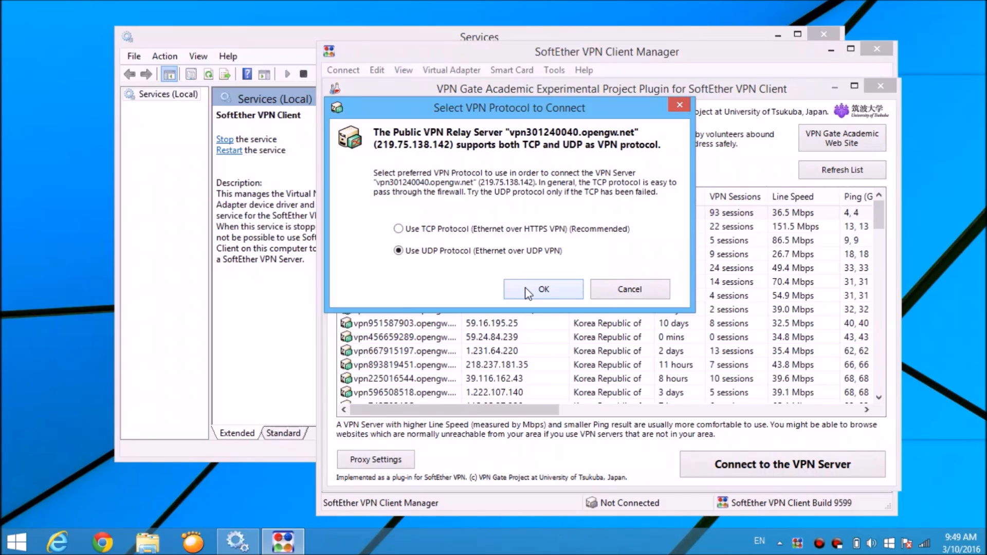
{"action": "left_click", "coordinate": [543, 289]}
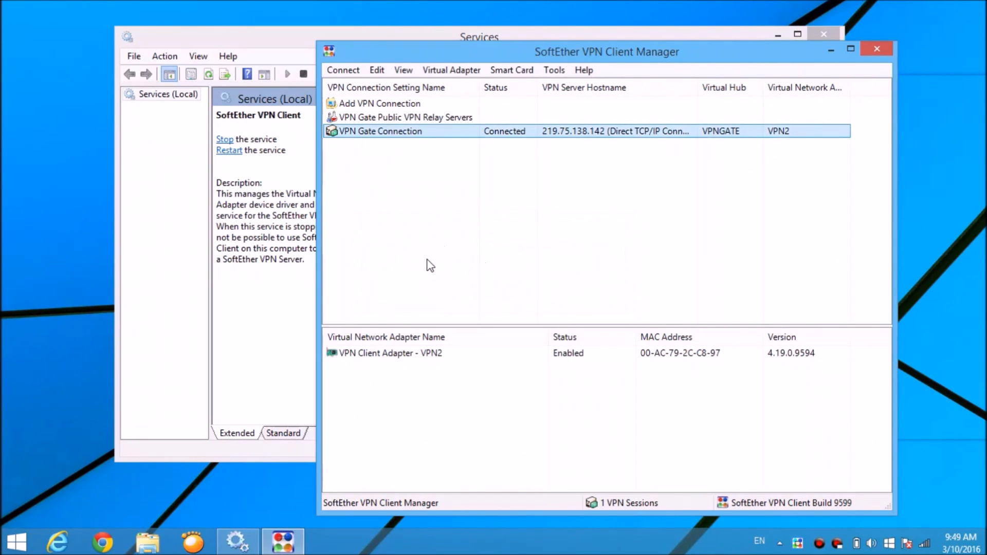
{"action": "double_click", "coordinate": [381, 131]}
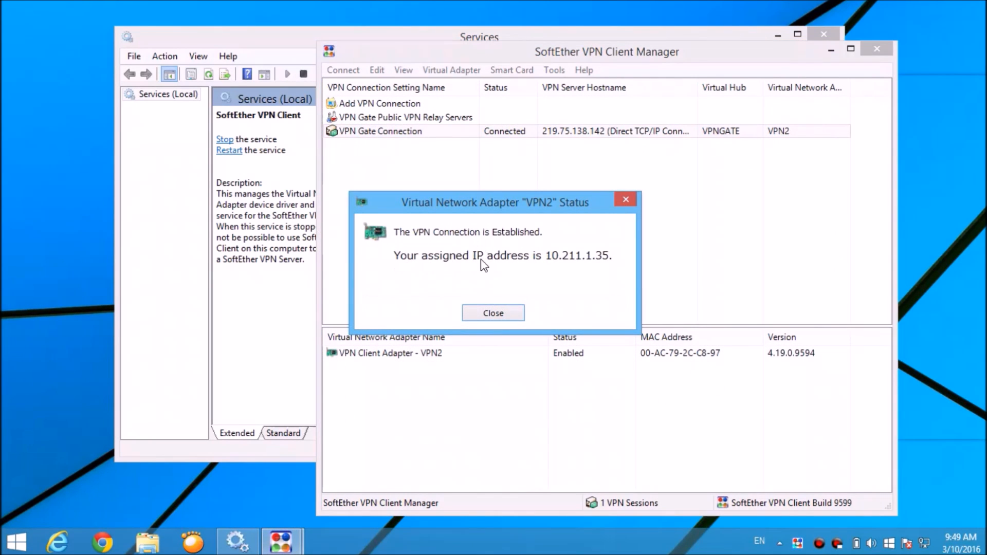
{"action": "left_click", "coordinate": [493, 314]}
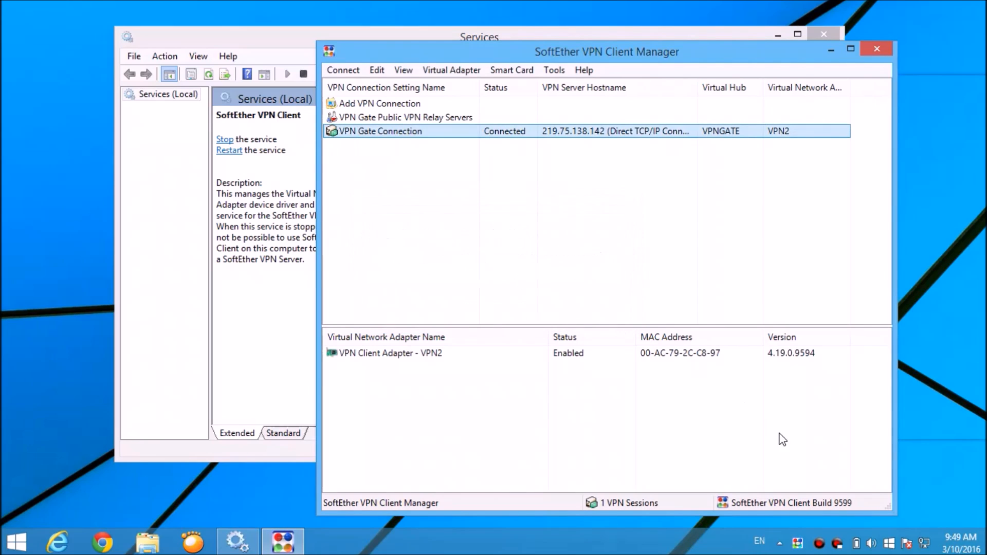